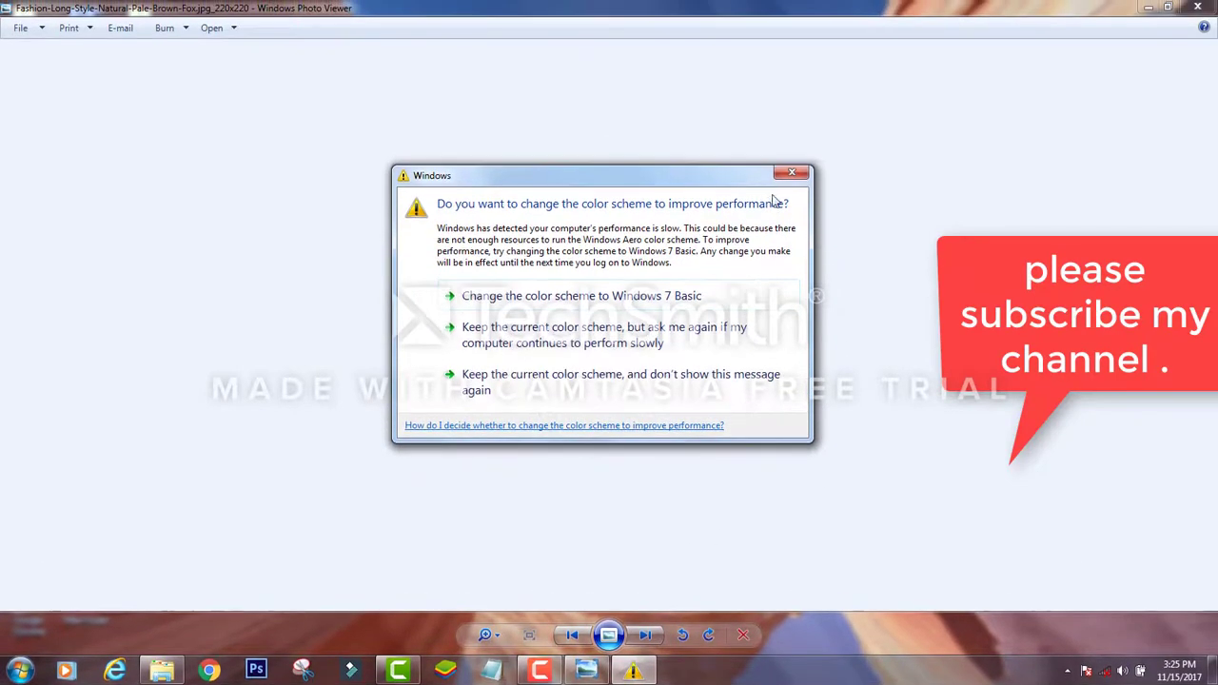
# Dismiss the colour-scheme performance warning to reveal the fur-stole fashion photo.
pyautogui.click(790, 172)
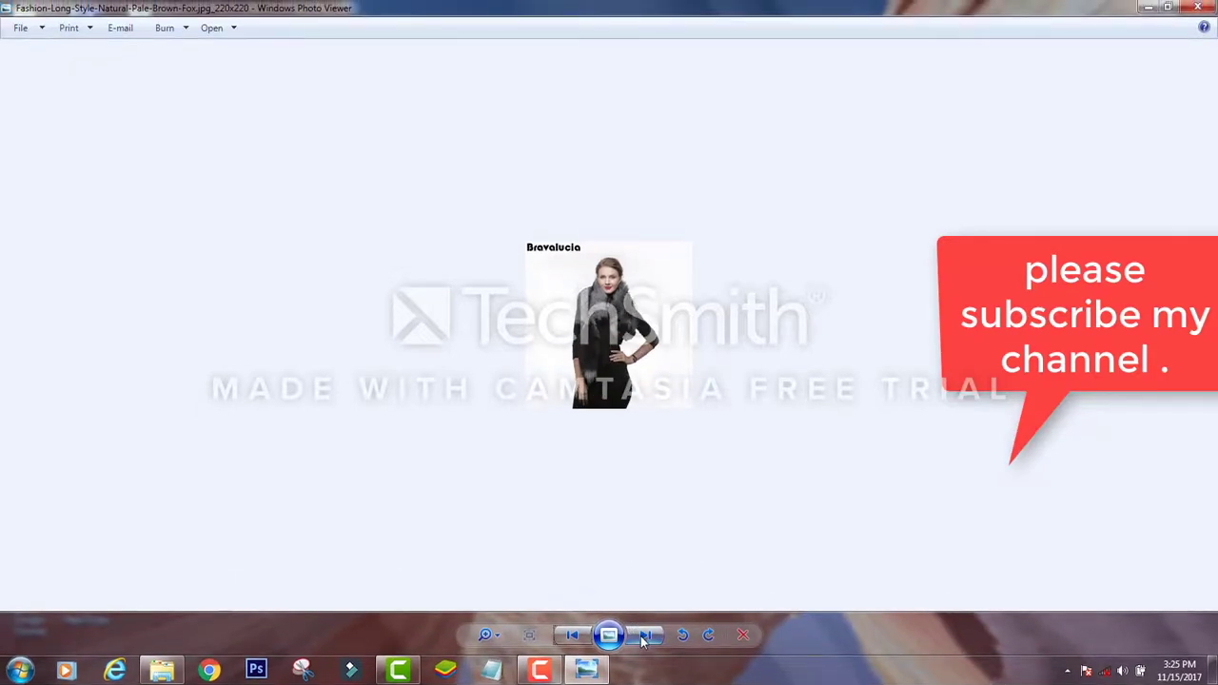
# Advance from the fashion photo to the 'Benefits of Vitamin E for Hair + Skin' image.
pyautogui.click(646, 634)
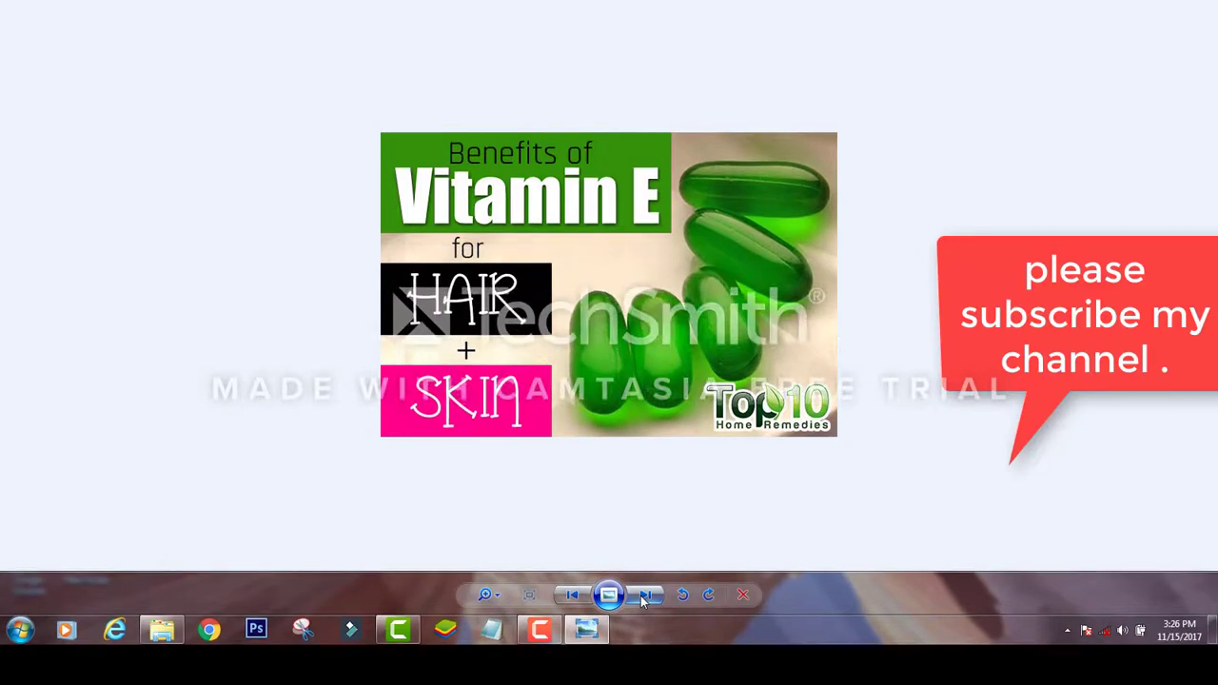
pyautogui.click(645, 595)
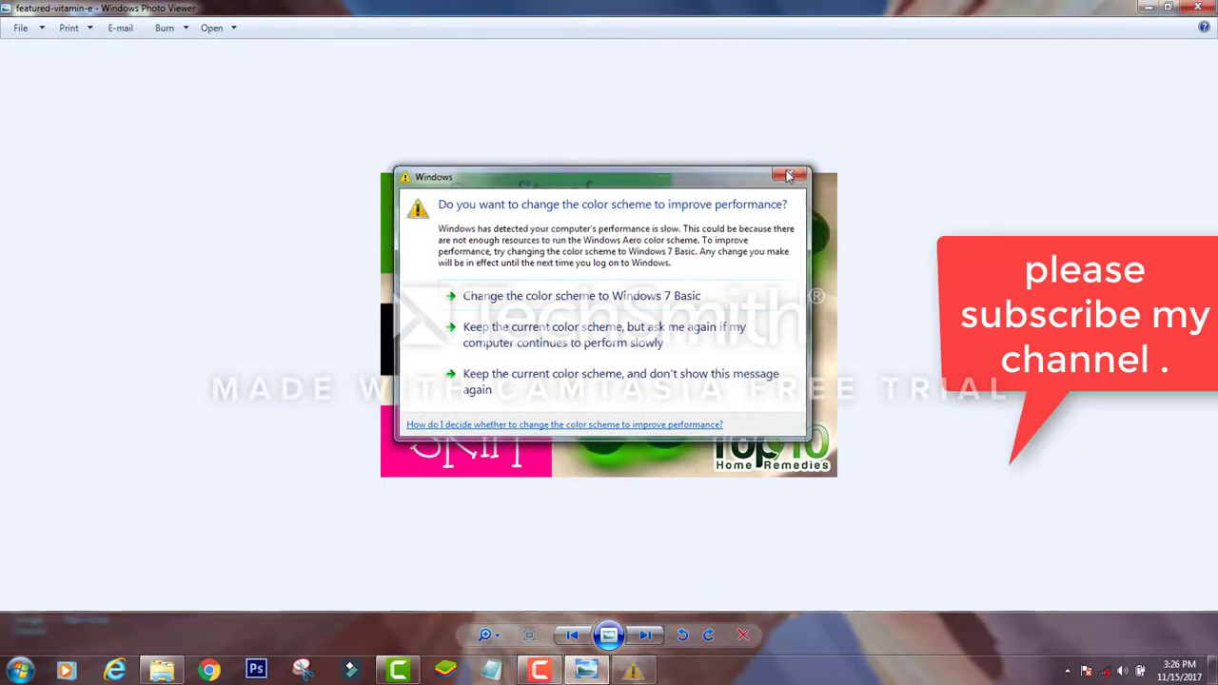
pyautogui.click(789, 175)
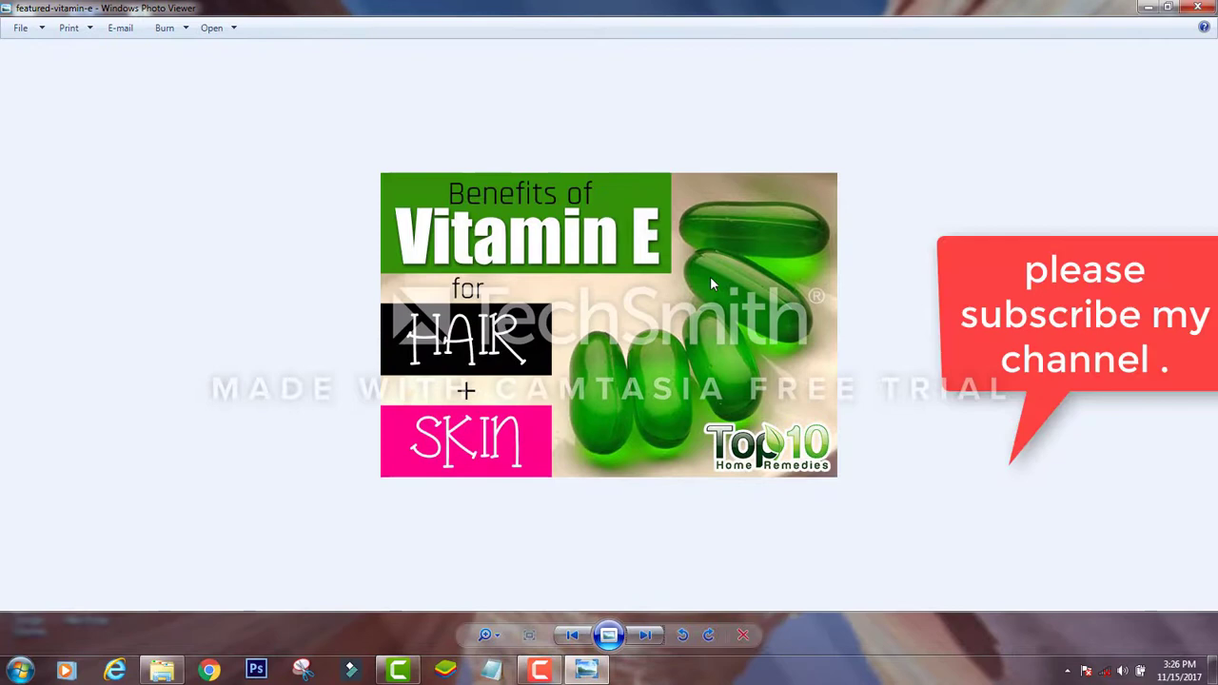
pyautogui.moveTo(693, 307)
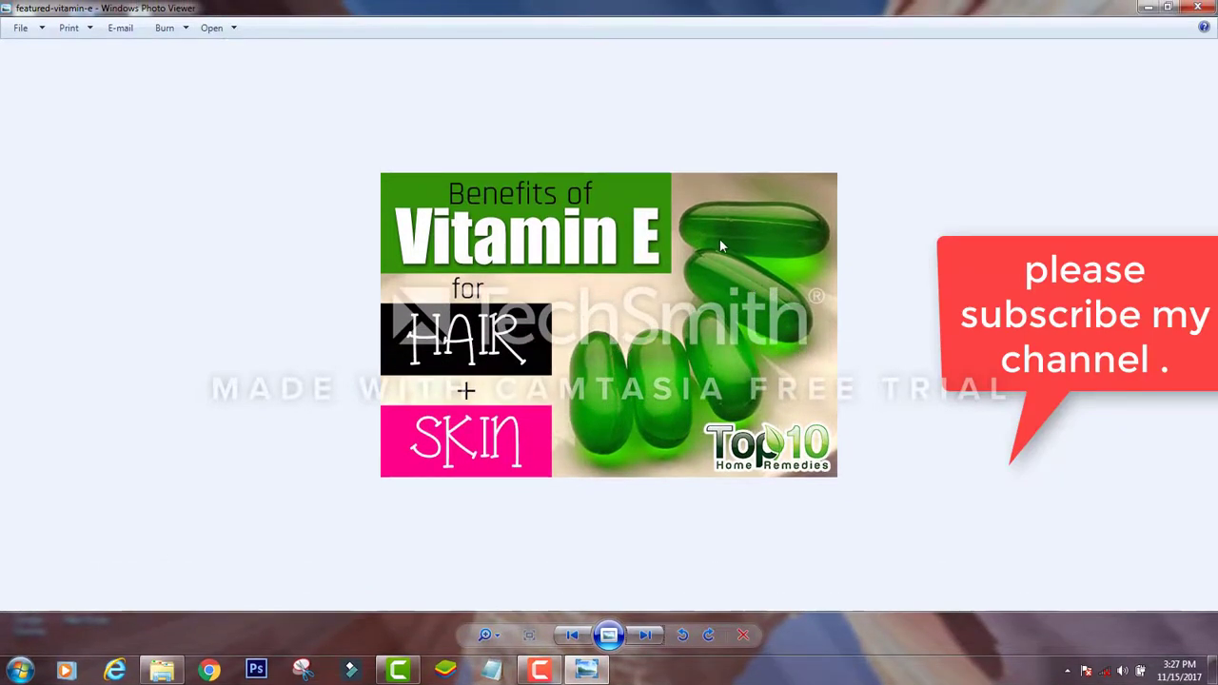
pyautogui.moveTo(745, 304)
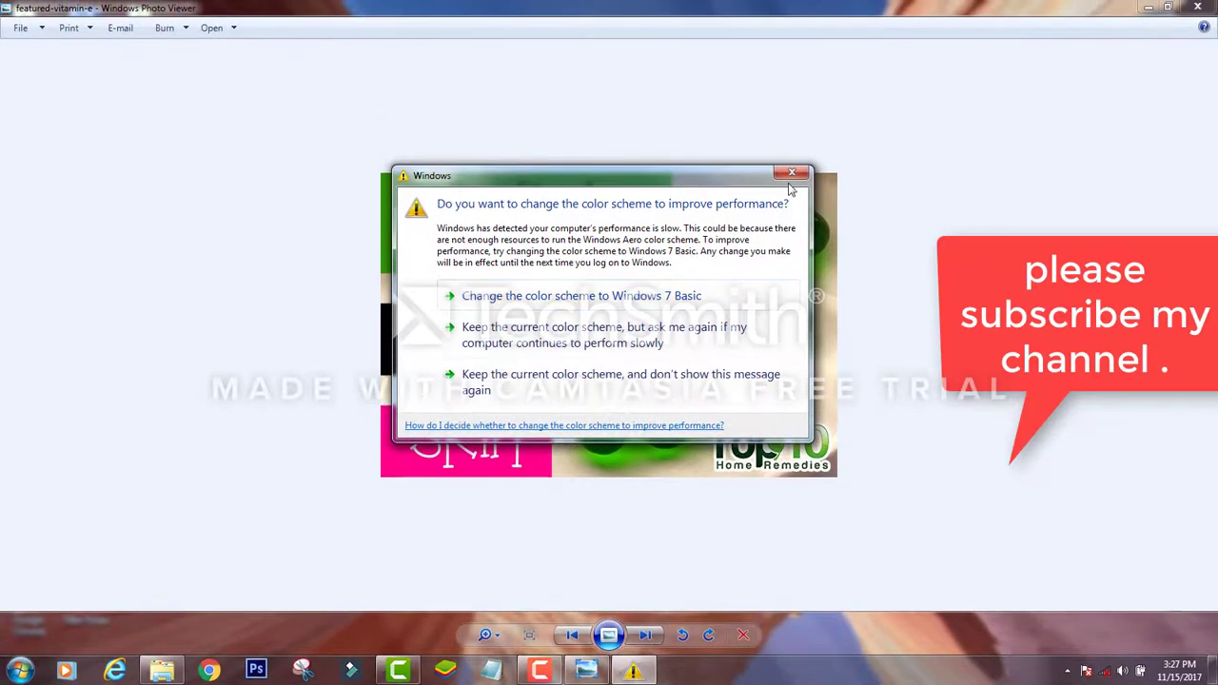
# Close the colour-scheme warning and bring up Camtasia Recorder's capture controls from the taskbar.
pyautogui.click(793, 173)
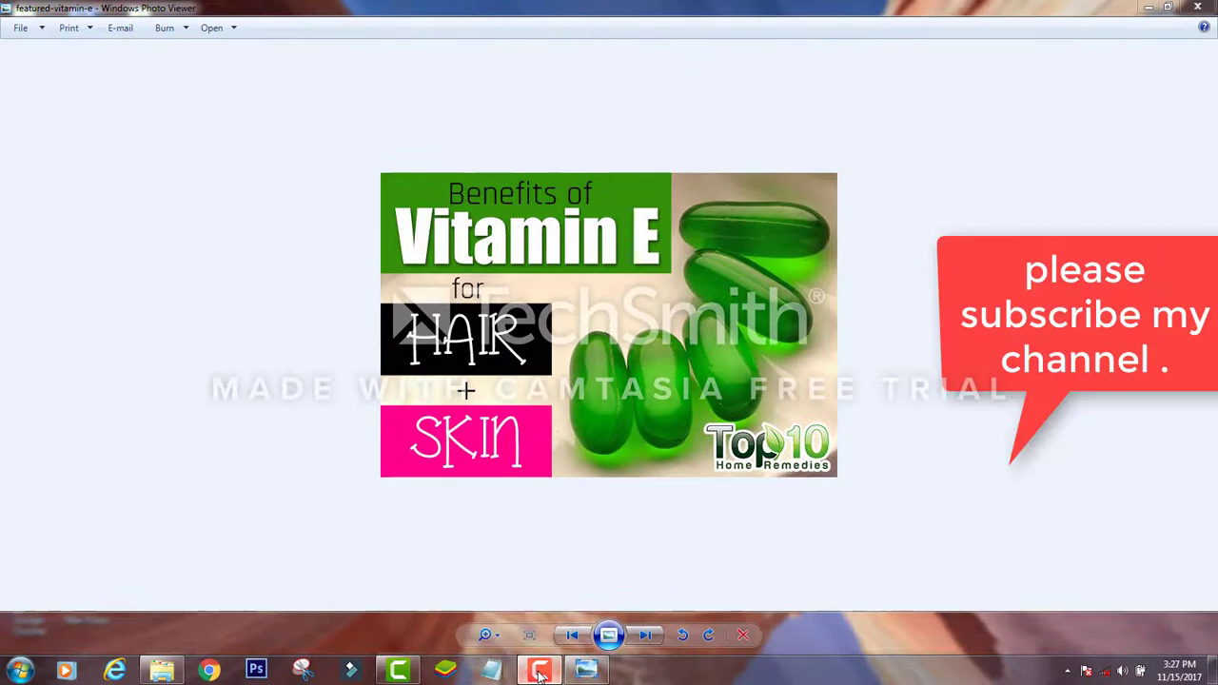
pyautogui.click(539, 669)
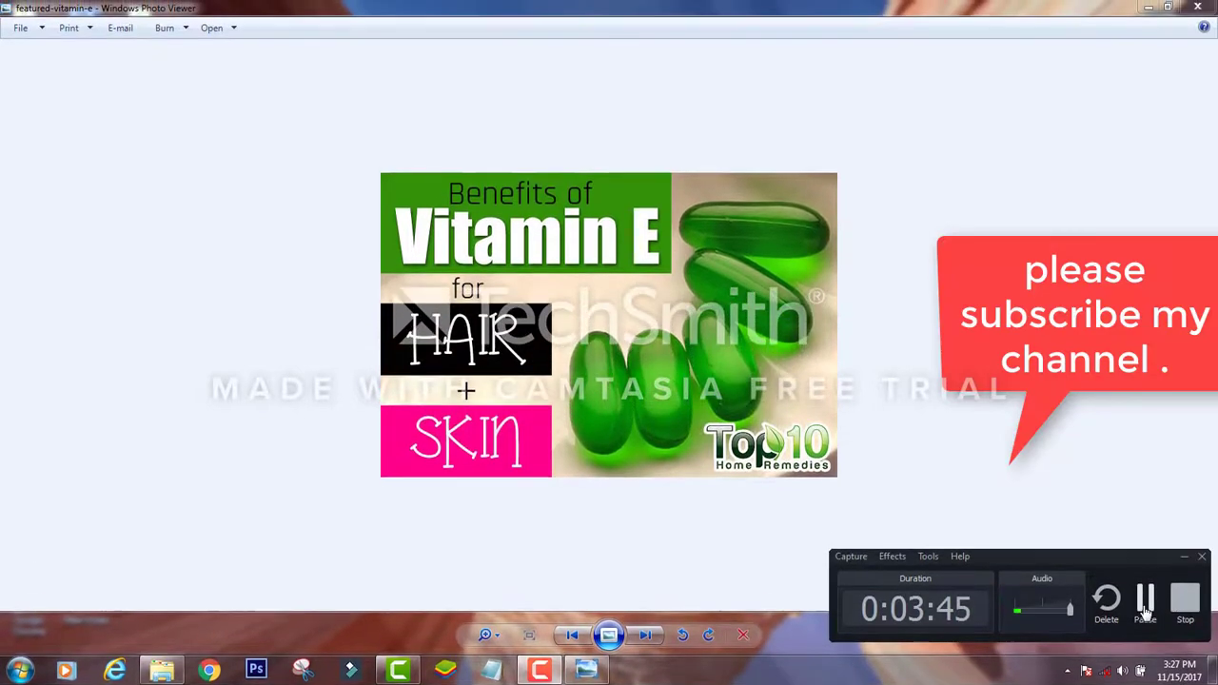